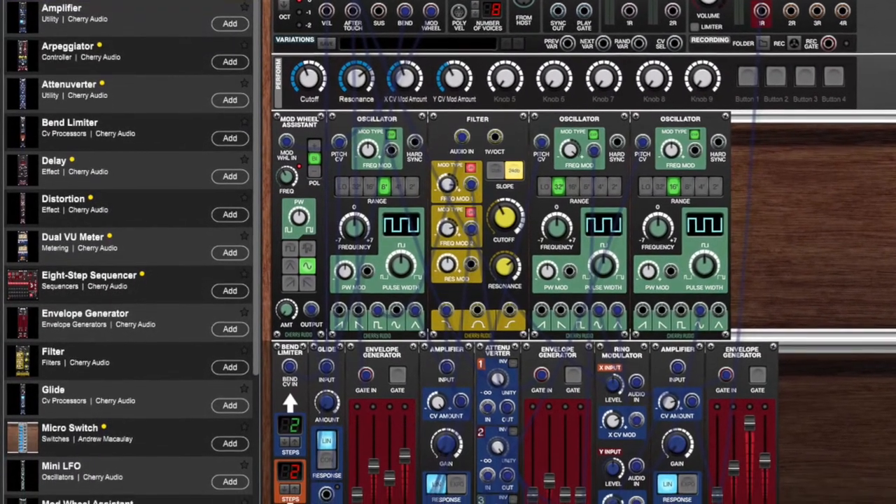
Close the plugin window to reveal the Ableton session with Voltage Modular on track 1
scroll("down", 3)
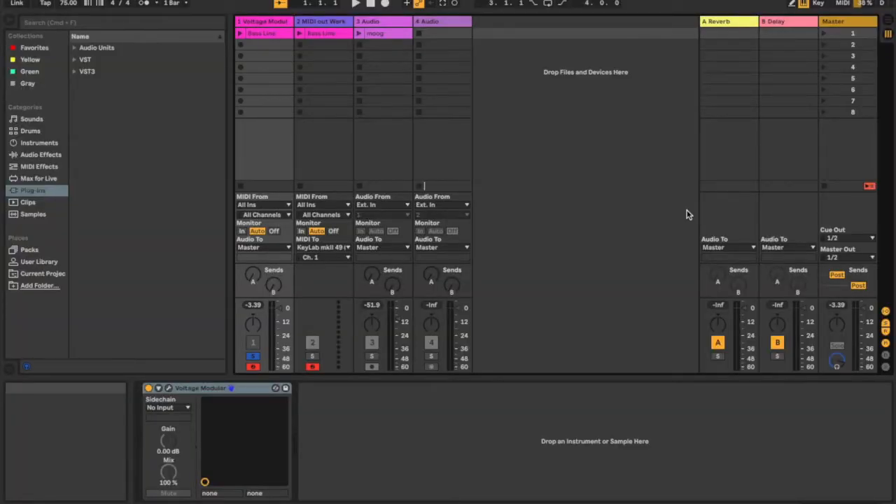
mouse_move(277, 189)
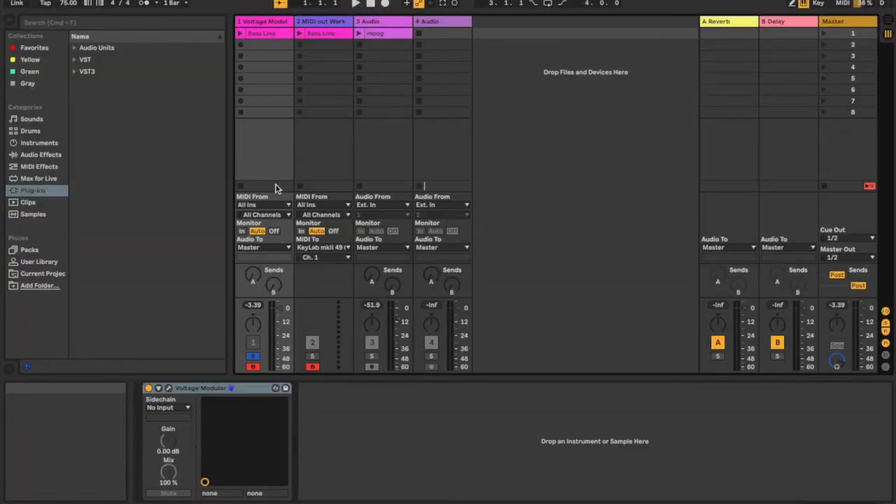
mouse_move(266, 336)
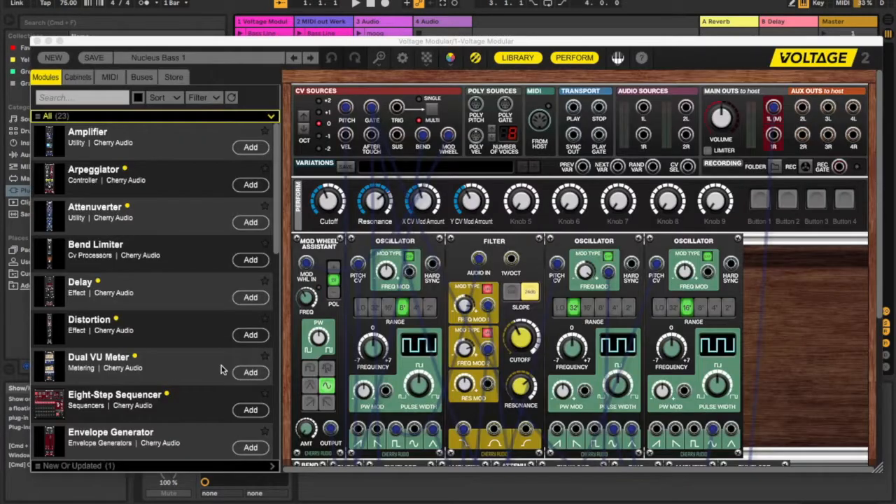
mouse_move(540, 217)
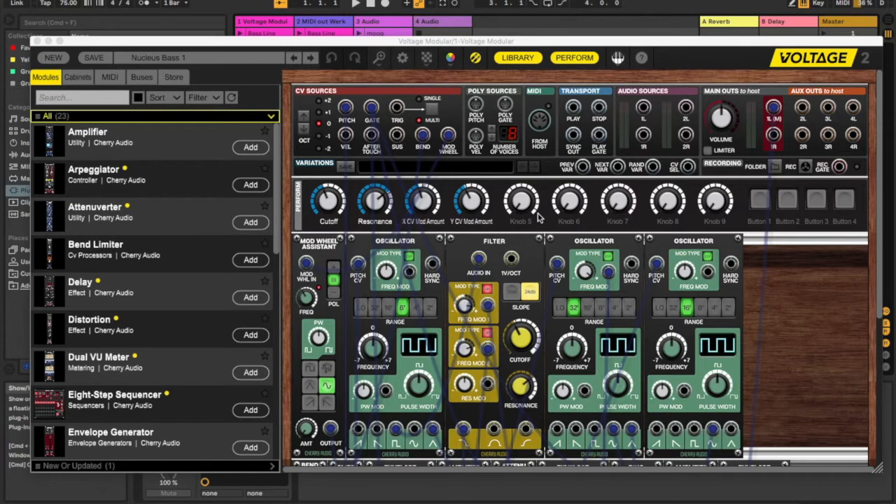
Reopen the bass patch, then start a new blank patch leaving an empty cabinet
scroll("down", 3)
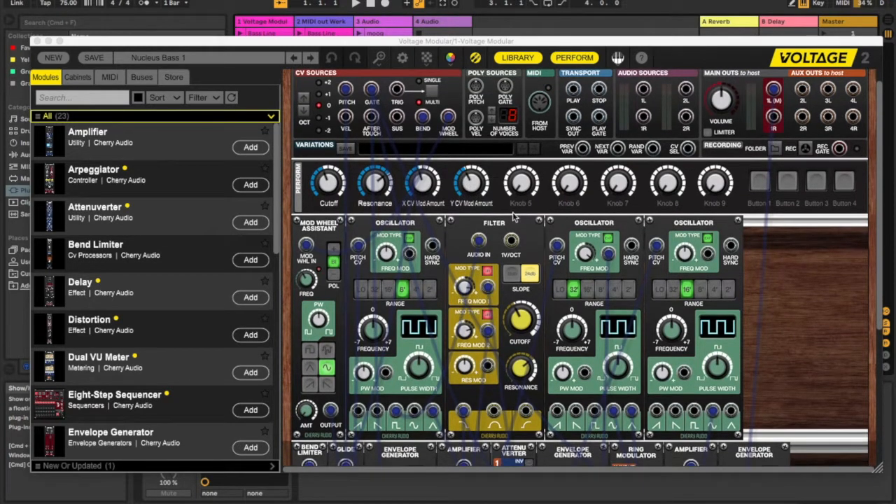
mouse_move(574, 350)
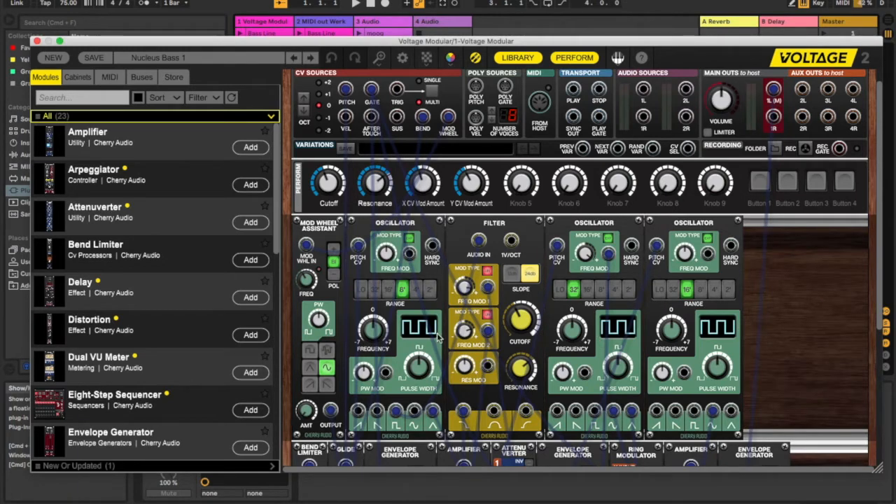
scroll("down", 3)
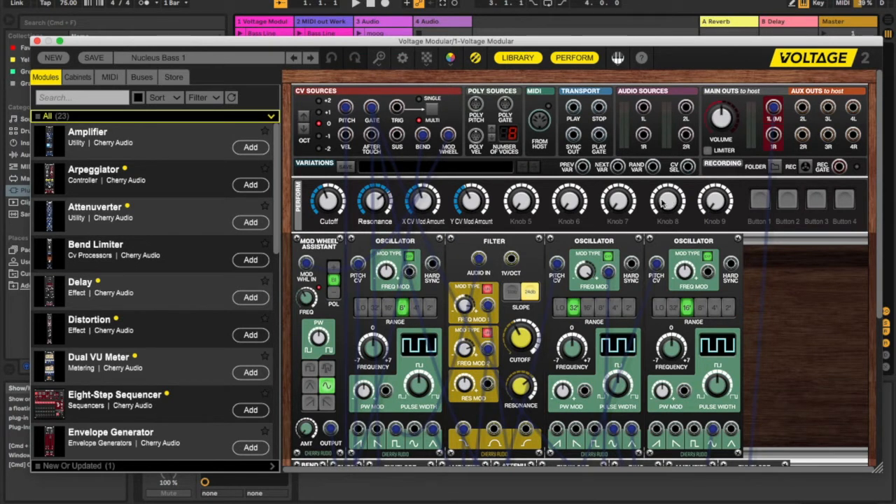
mouse_move(655, 182)
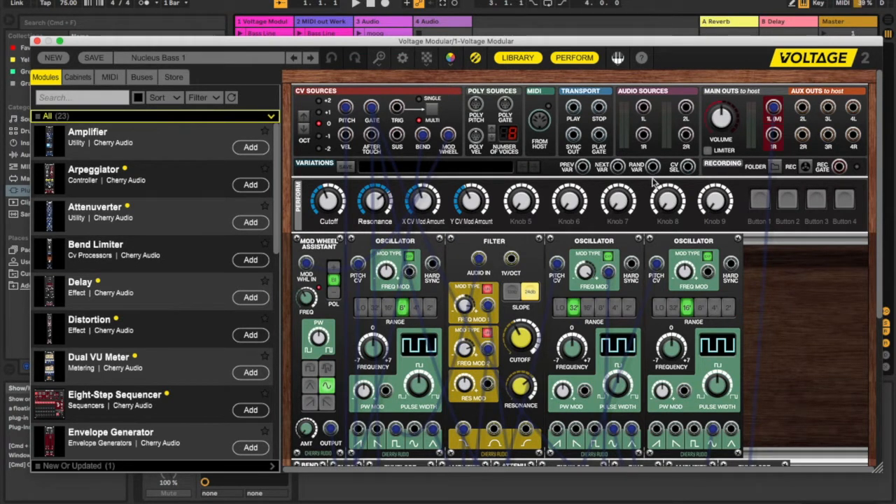
mouse_move(637, 183)
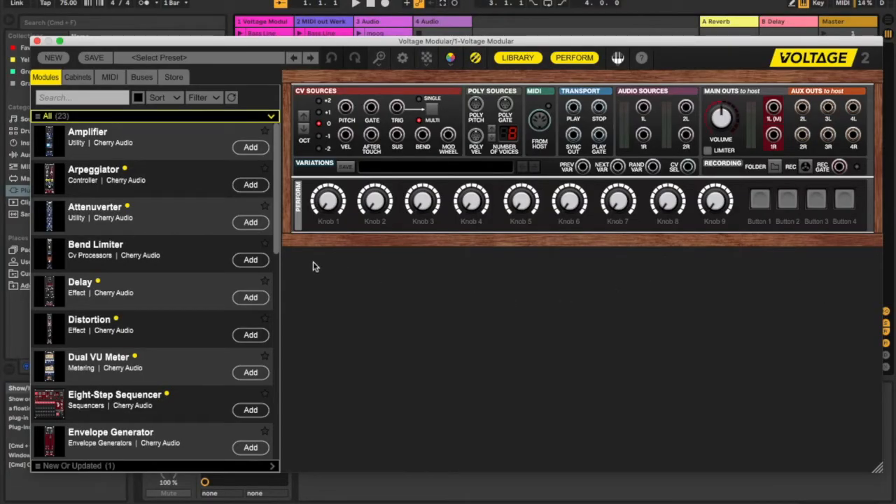
Add oscillator, filter, glide, envelope generator and amplifier modules from the Modules browser
scroll("down", 3)
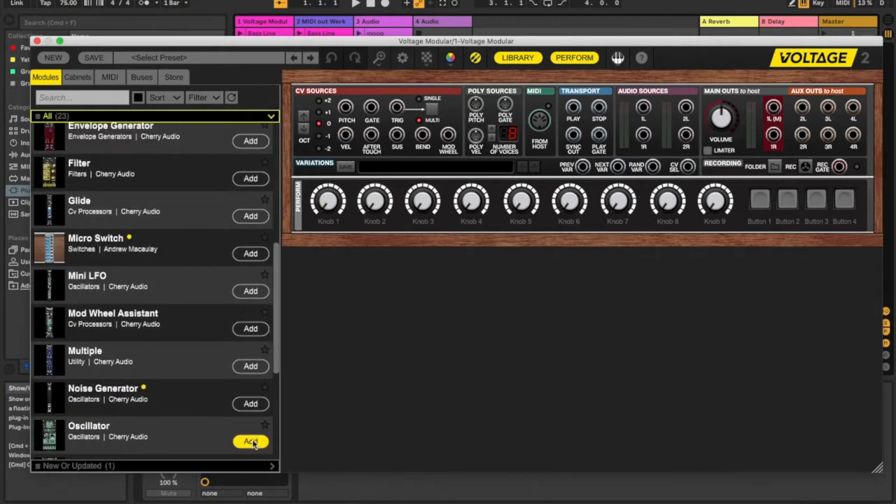
left_click(249, 441)
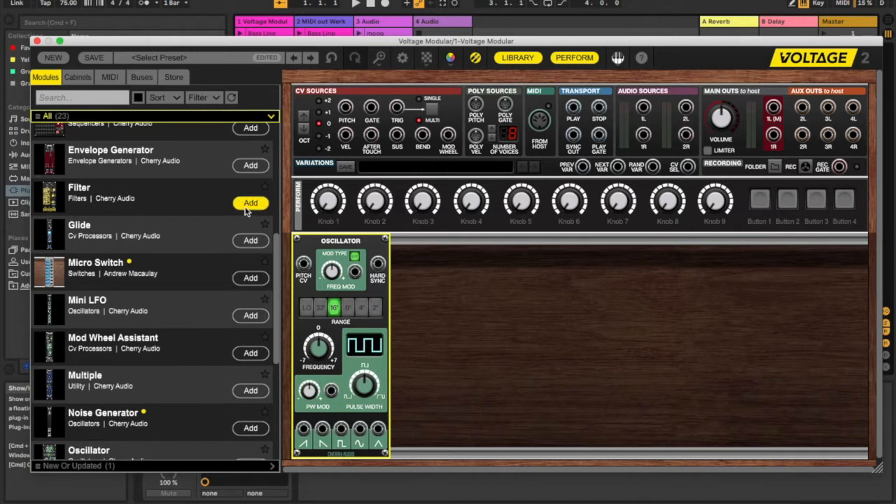
left_click(249, 203)
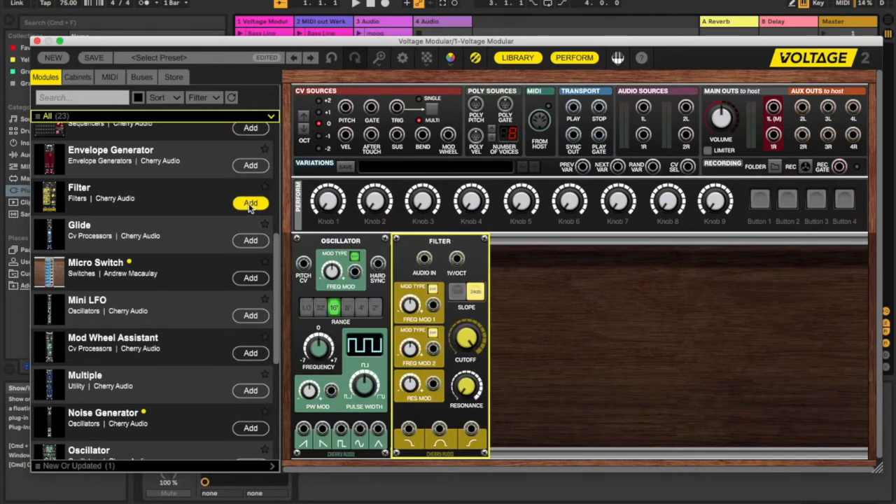
mouse_move(213, 314)
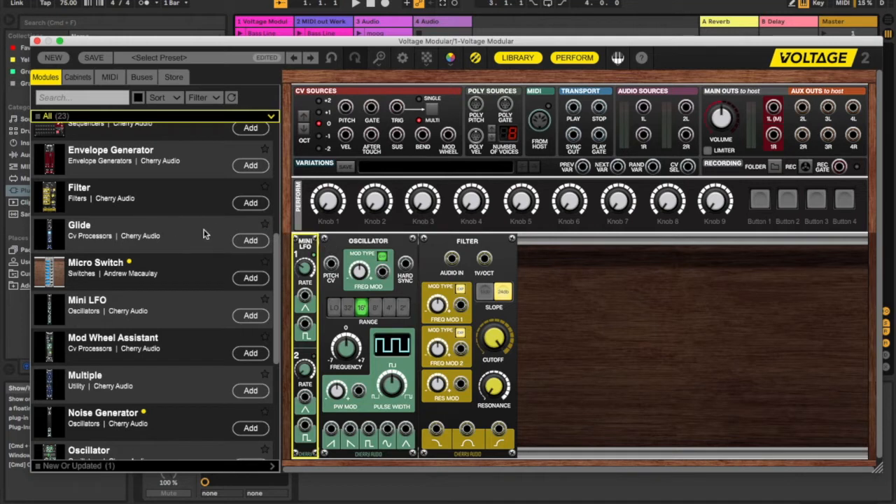
left_click(249, 241)
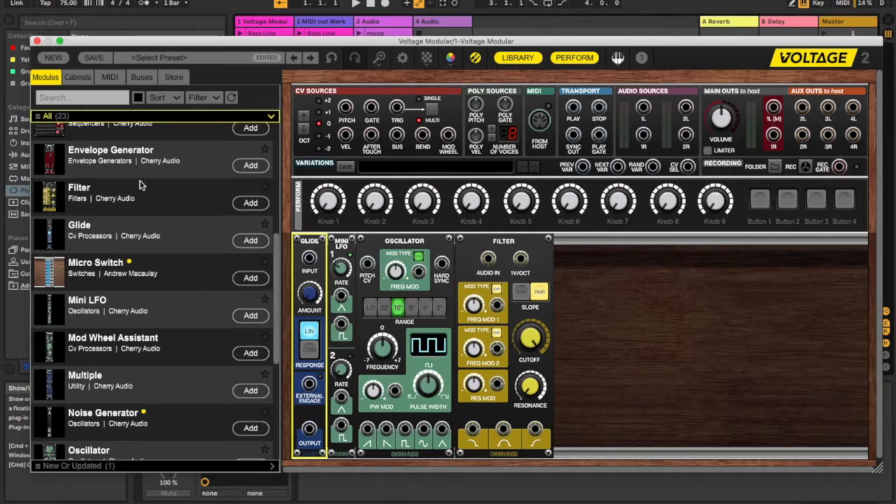
left_click(250, 165)
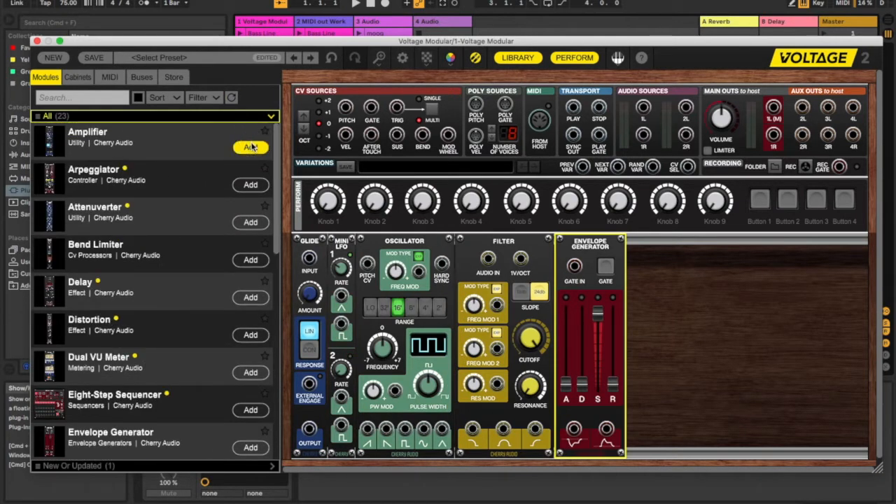
left_click(249, 147)
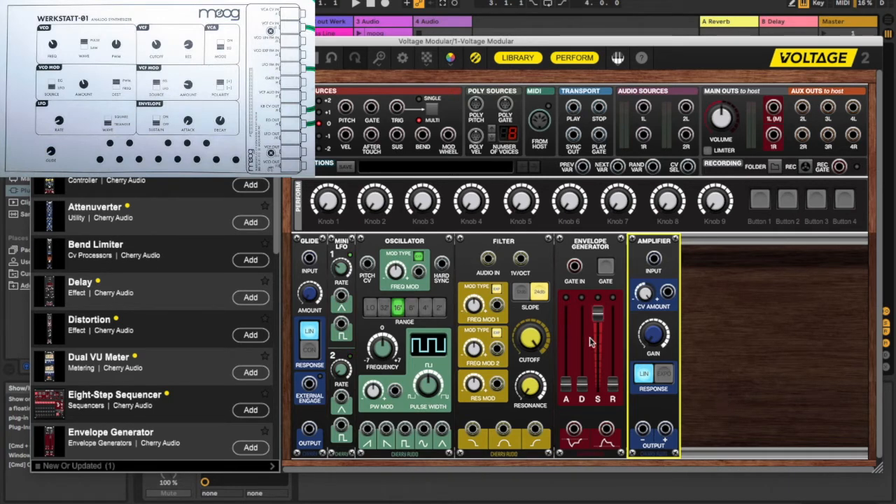
mouse_move(591, 347)
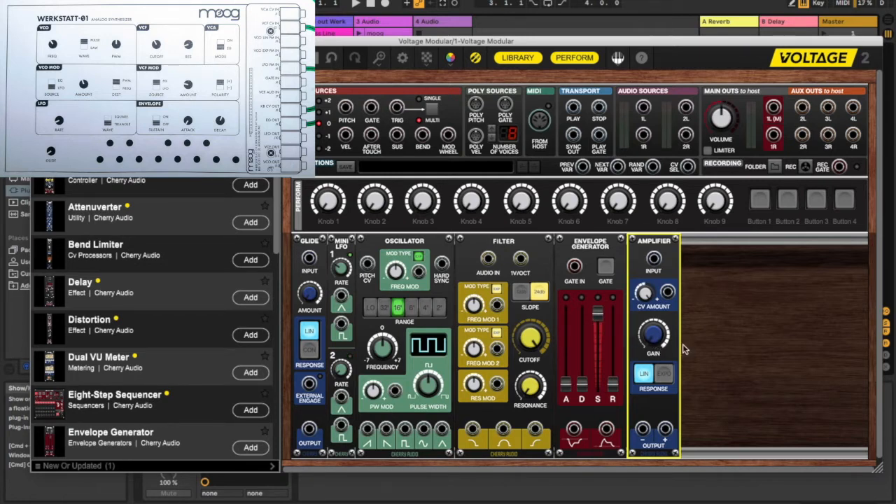
Add an oscilloscope module after the amplifier from the Modules browser
scroll("down", 3)
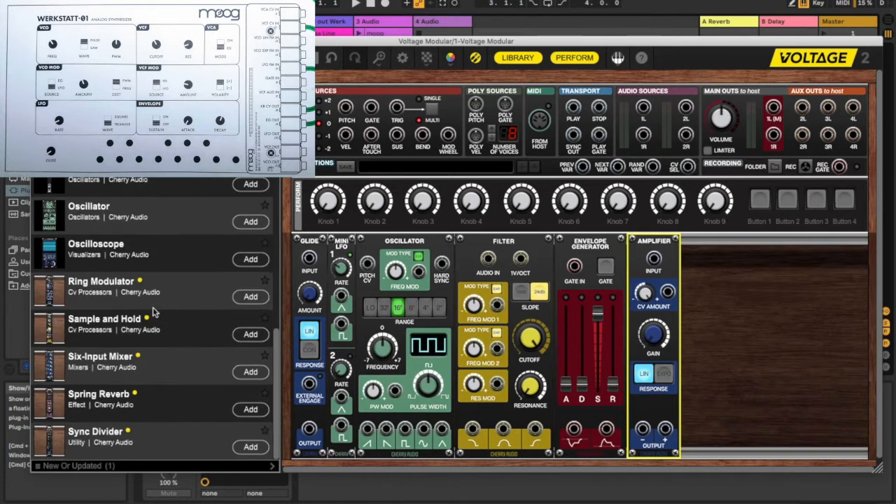
left_click(249, 259)
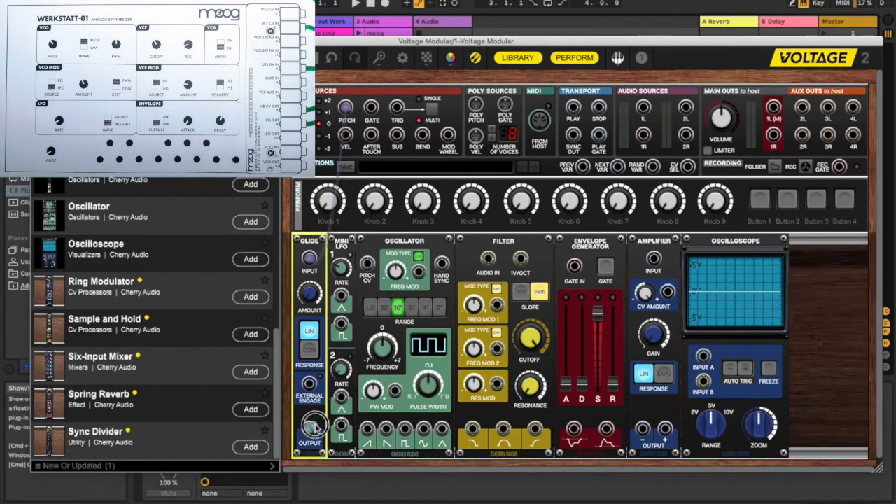
Cable the oscillator output into the filter and the filter output into the amplifier
left_click_drag(310, 431, 371, 269)
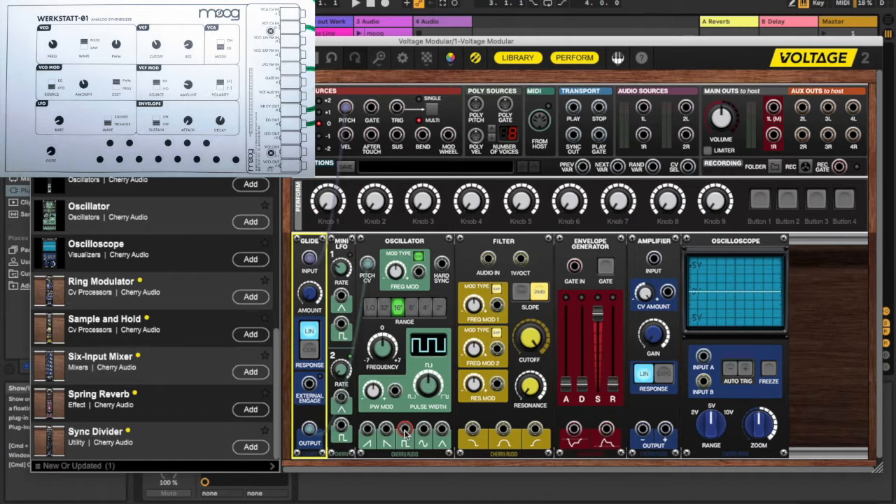
left_click_drag(404, 431, 487, 259)
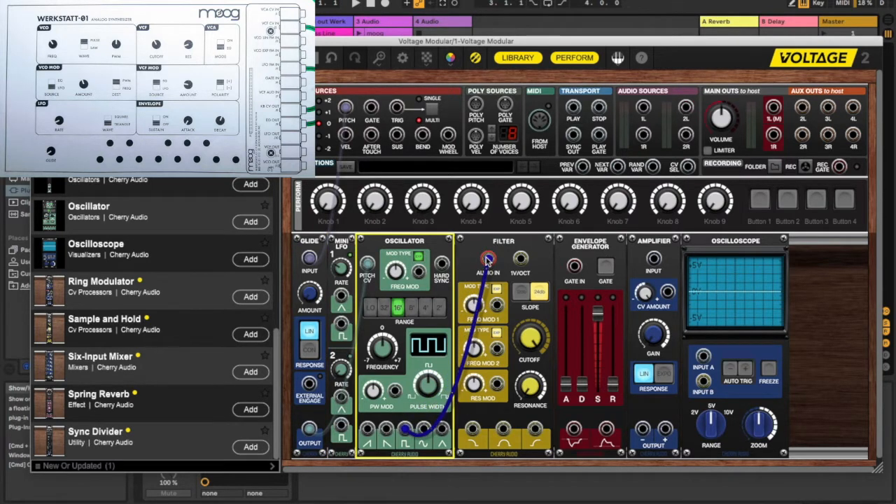
left_click_drag(489, 259, 475, 430)
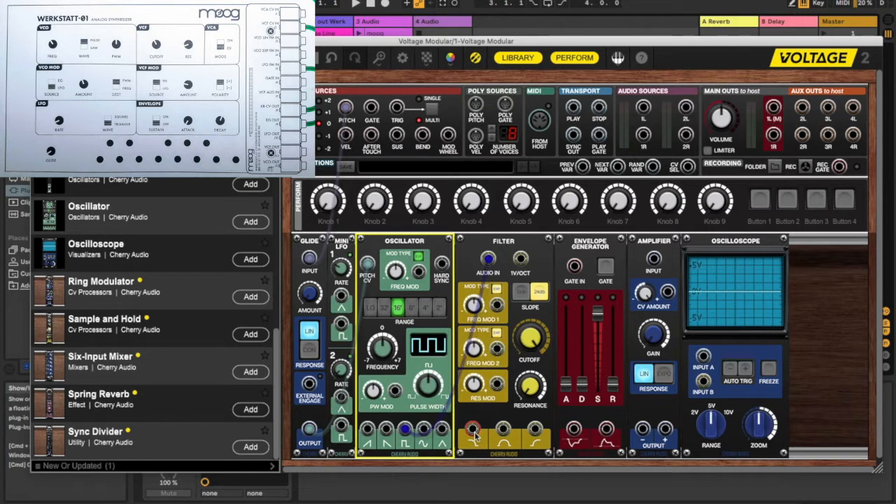
left_click_drag(473, 428, 567, 350)
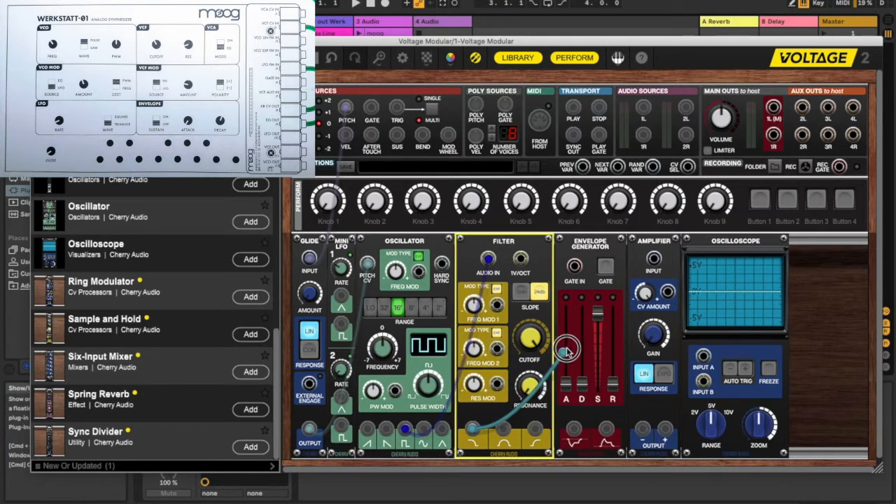
left_click_drag(567, 350, 653, 259)
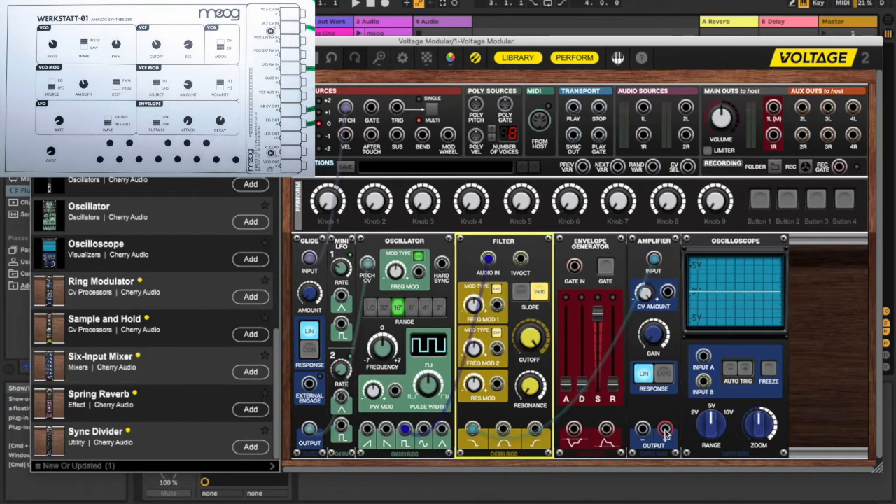
Cable the amplifier output to the MAIN OUTS jacks
left_click(665, 431)
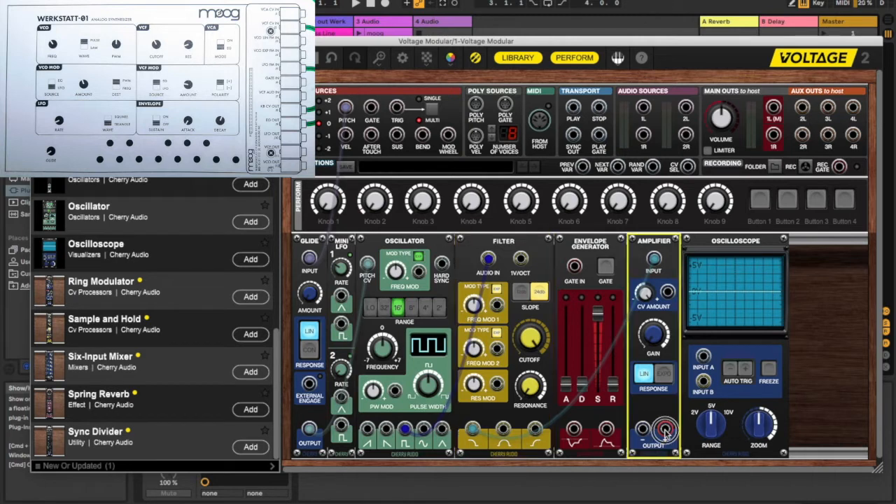
left_click_drag(664, 432, 776, 109)
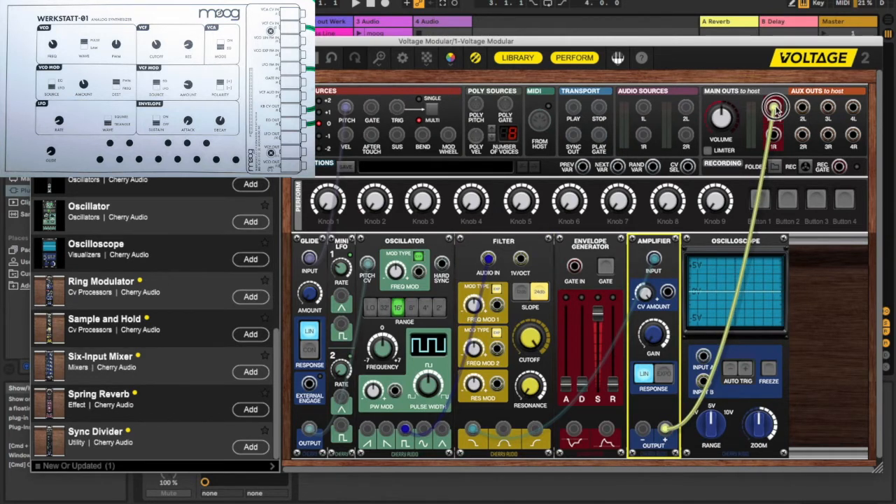
left_click_drag(665, 431, 776, 109)
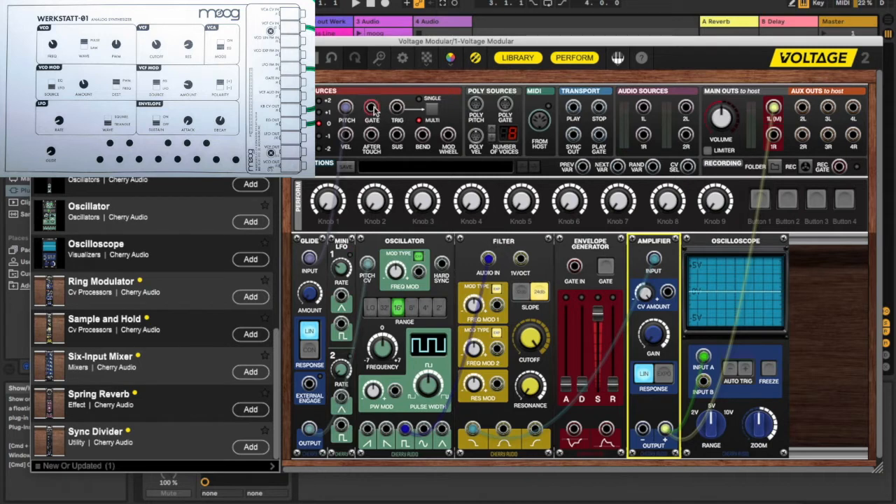
Patch a cable from the top rows into the envelope and set sustain near 39.3%
left_click_drag(371, 109, 572, 264)
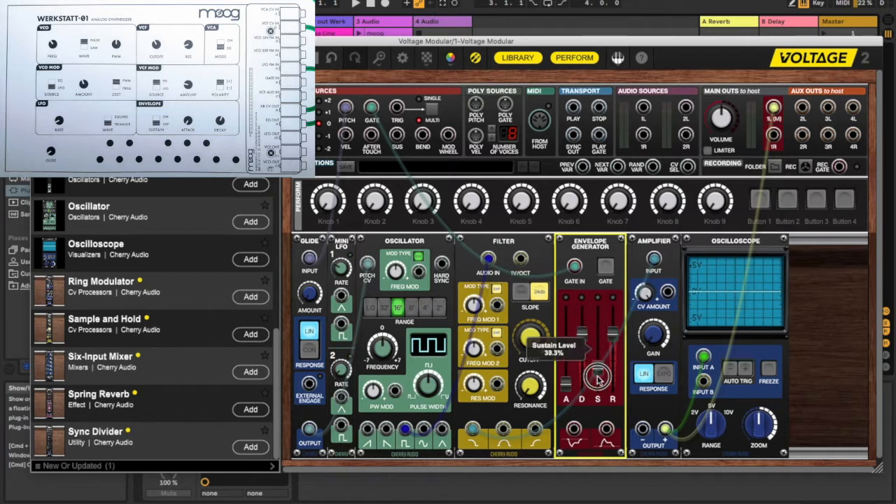
left_click_drag(599, 378, 599, 392)
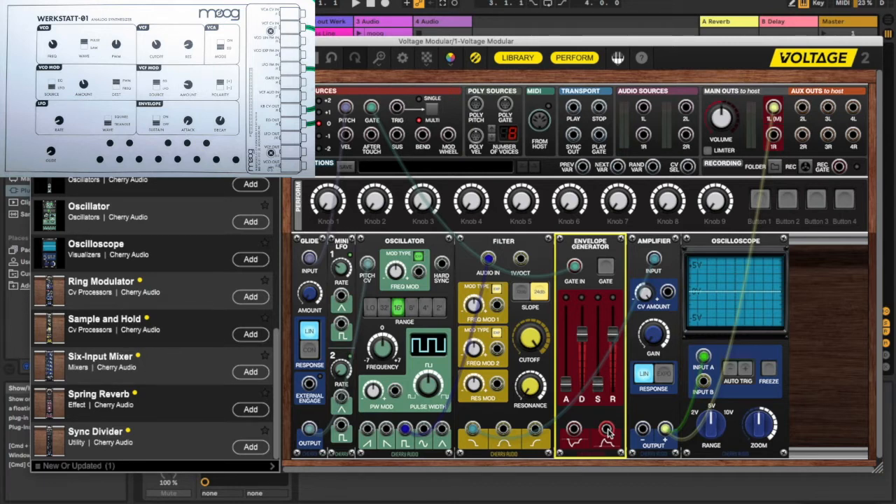
left_click(607, 432)
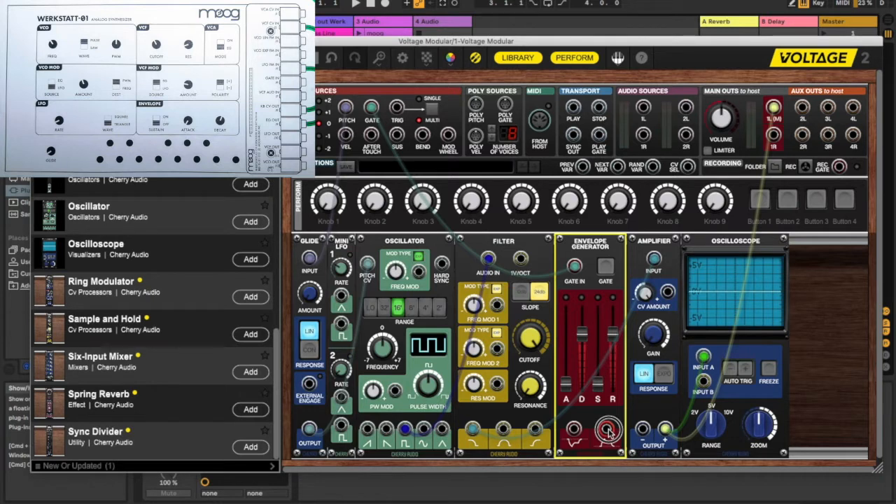
left_click_drag(607, 428, 669, 294)
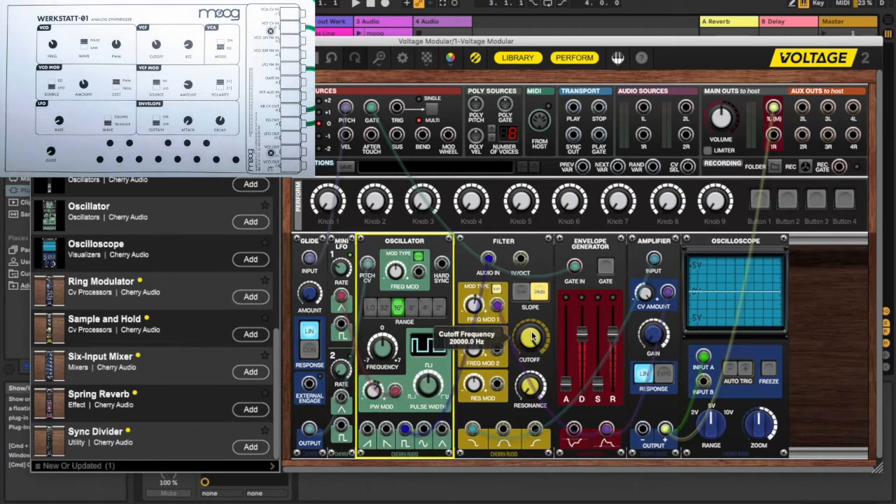
Lower the filter cutoff to about 764.9 Hz and tweak the resonance knob
left_click_drag(532, 340, 560, 437)
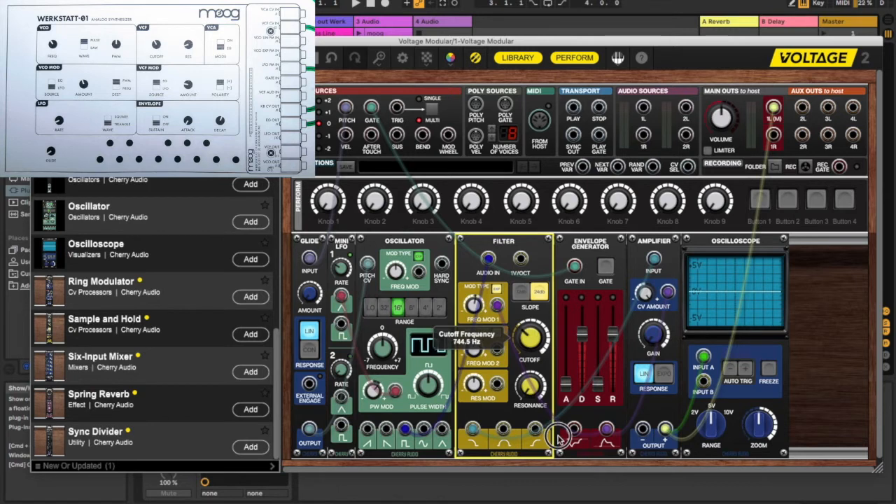
left_click_drag(560, 437, 560, 439)
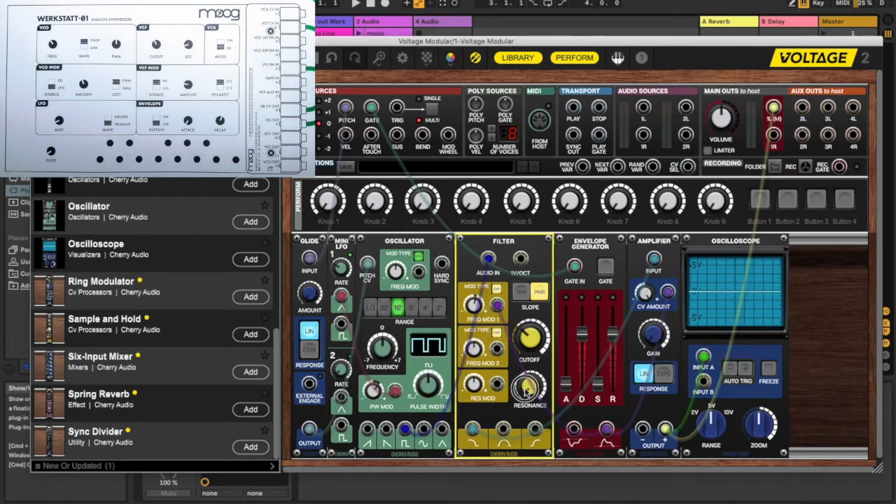
left_click_drag(529, 389, 529, 384)
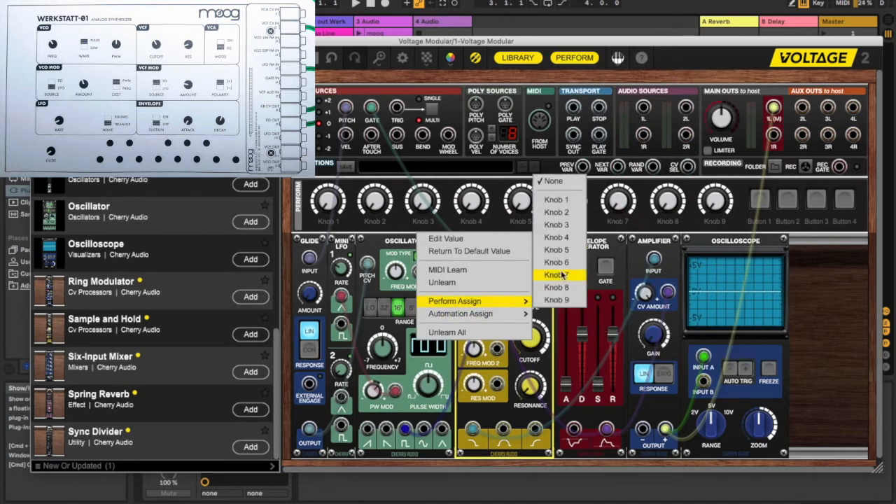
Perform-assign the filter control and pulse-width mod amount, the latter to Knob 3
left_click(556, 275)
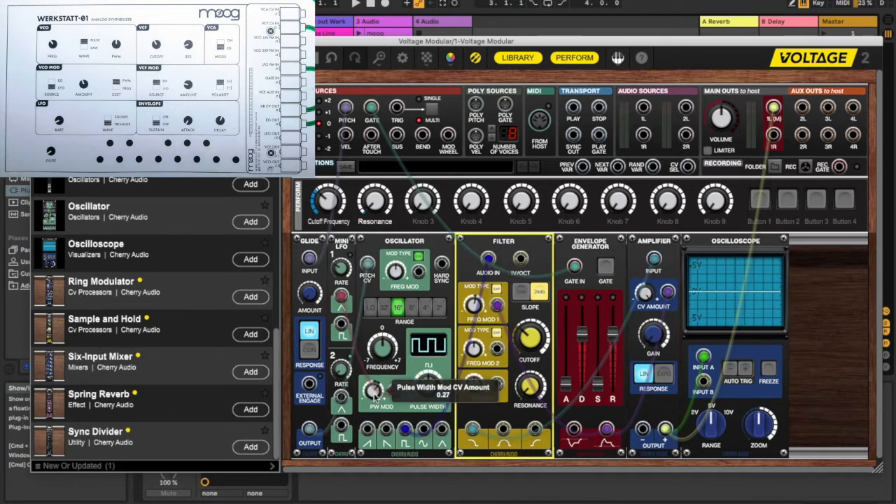
right_click(381, 391)
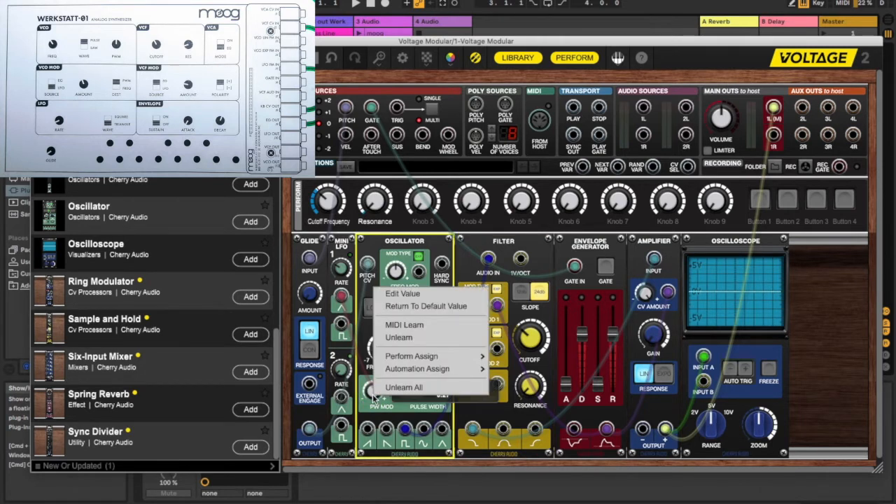
mouse_move(417, 369)
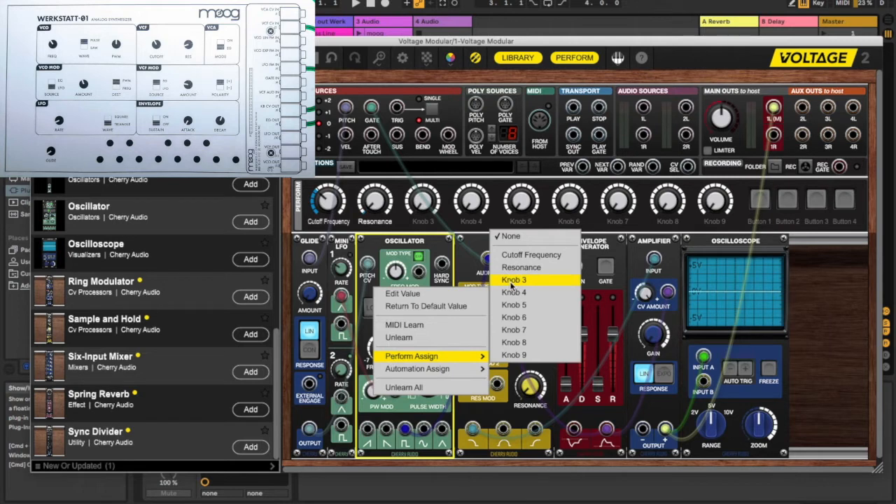
left_click(514, 280)
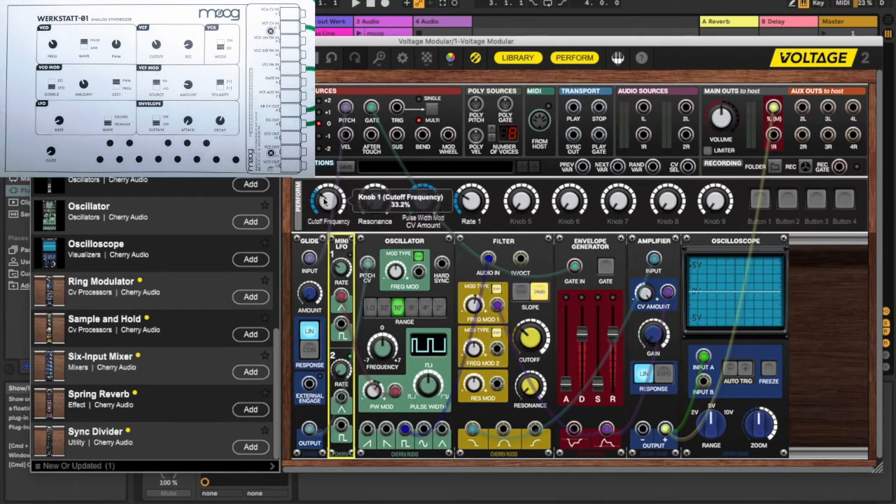
Start MIDI Learn on a performance knob to link it to a hardware controller
right_click(329, 202)
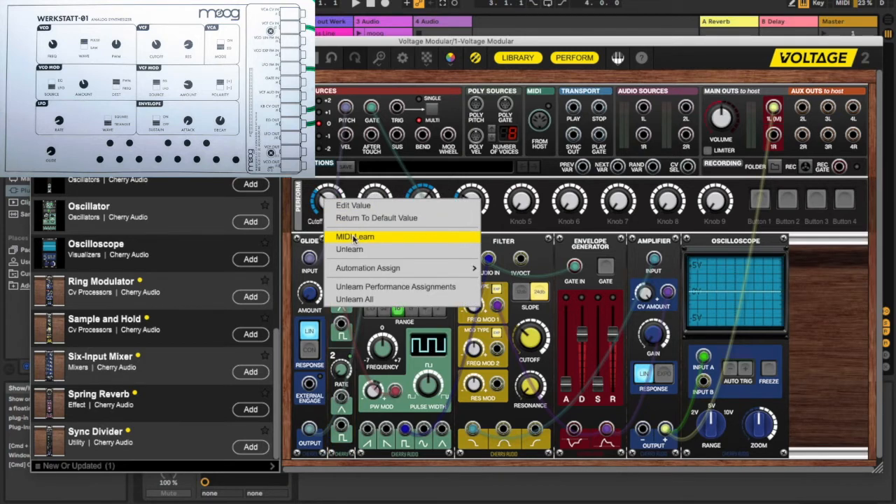
left_click(354, 237)
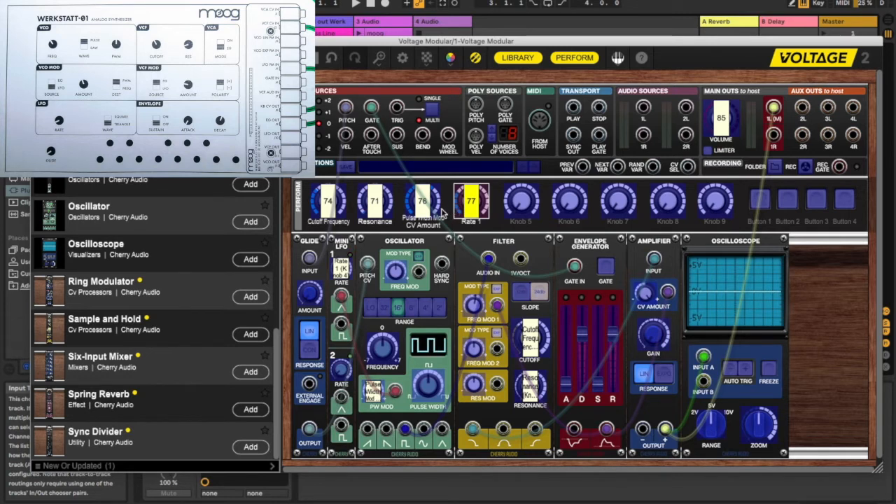
mouse_move(434, 143)
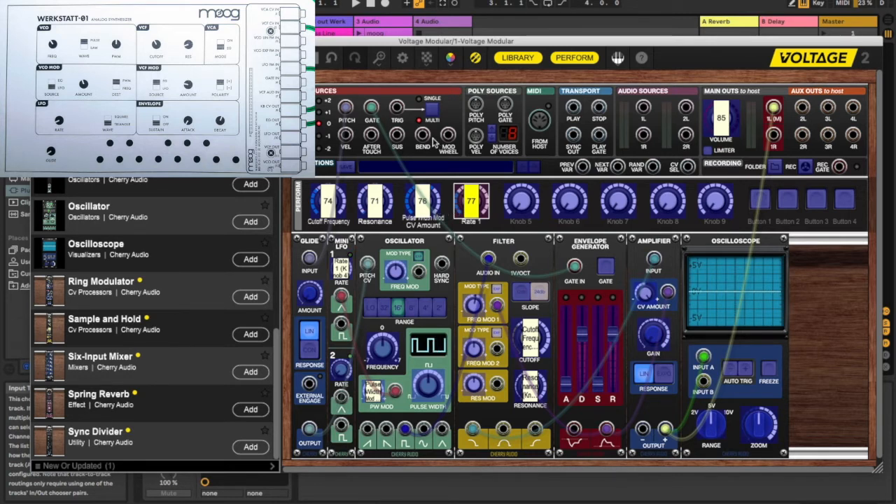
mouse_move(448, 241)
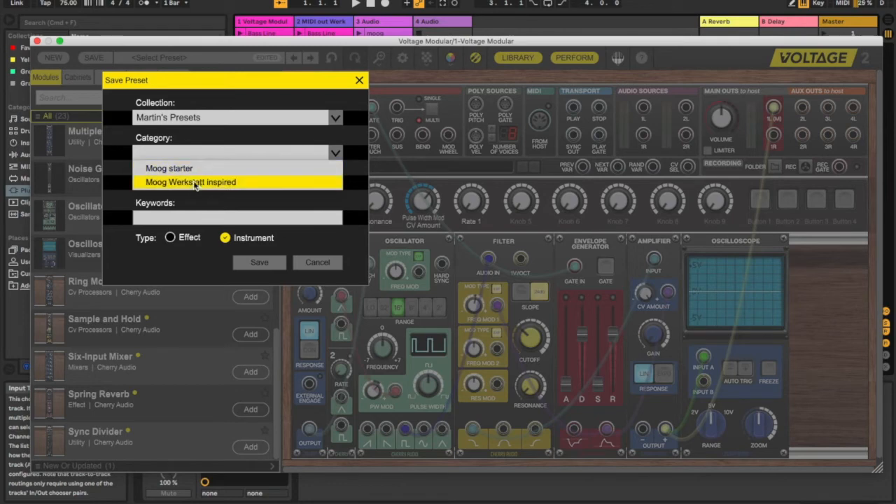
Save the preset as 'sinister bass2' in the Moog Werkstatt inspired category
left_click(190, 182)
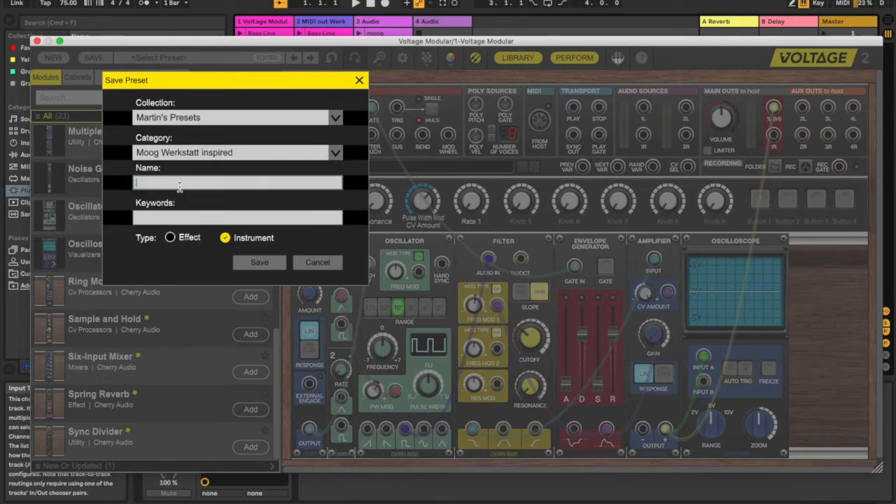
type("sinister bass")
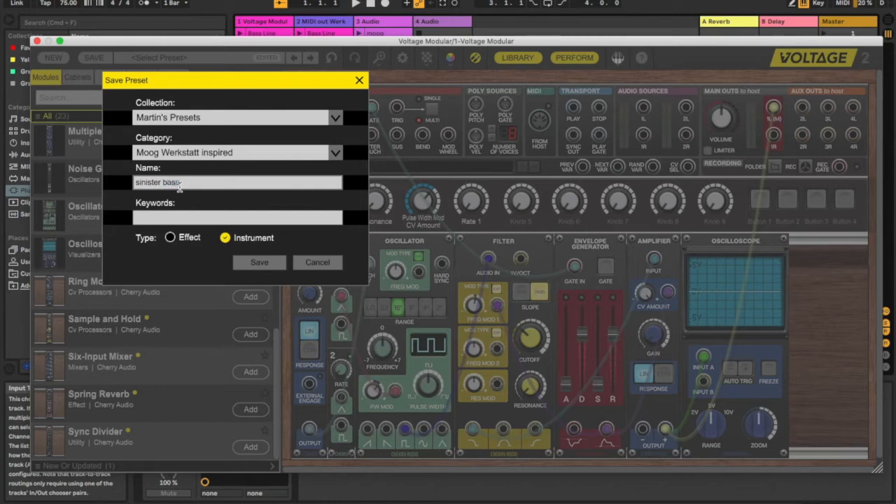
left_click(259, 262)
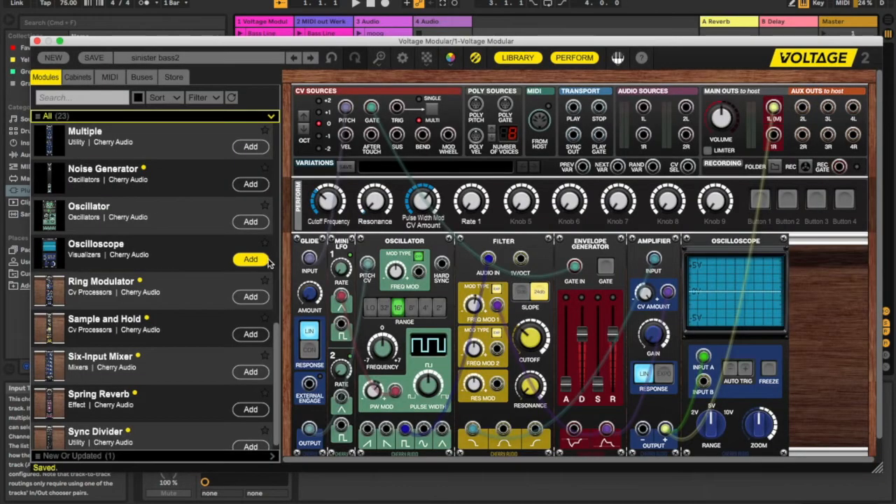